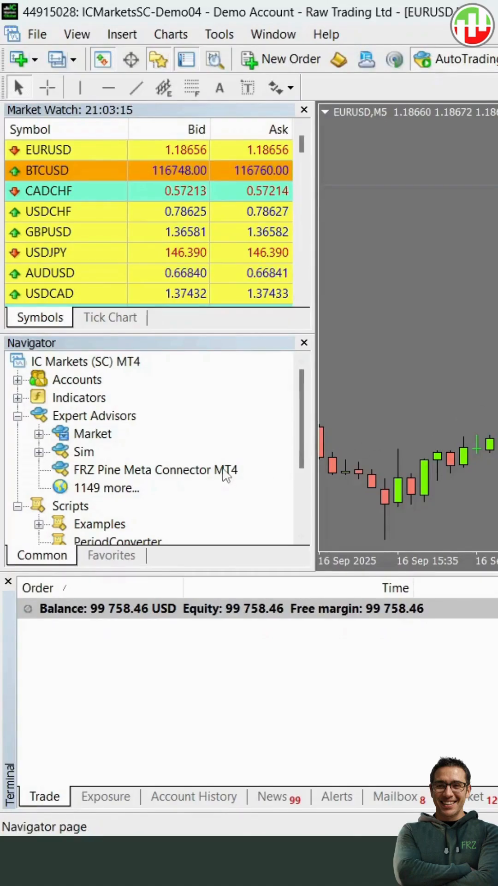
Step: Right-click FRZ Pine Meta Connector MT4 under Expert Advisors in the Navigator
right_click(156, 470)
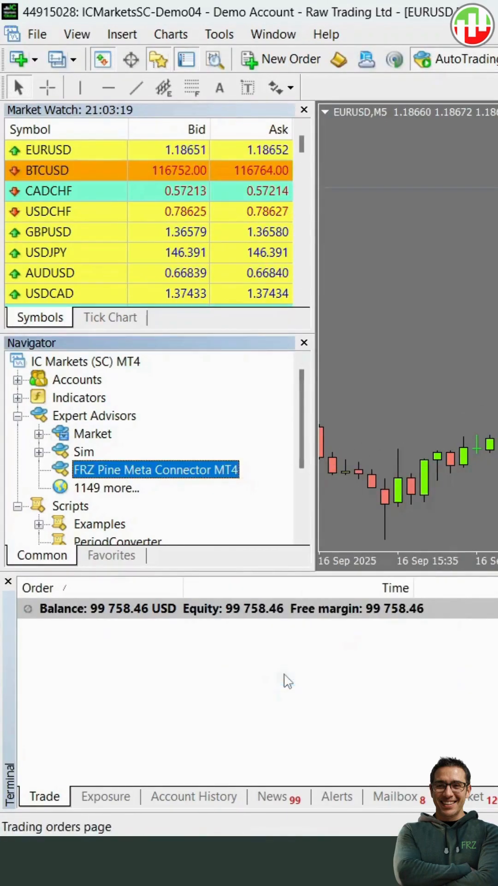
mouse_move(249, 68)
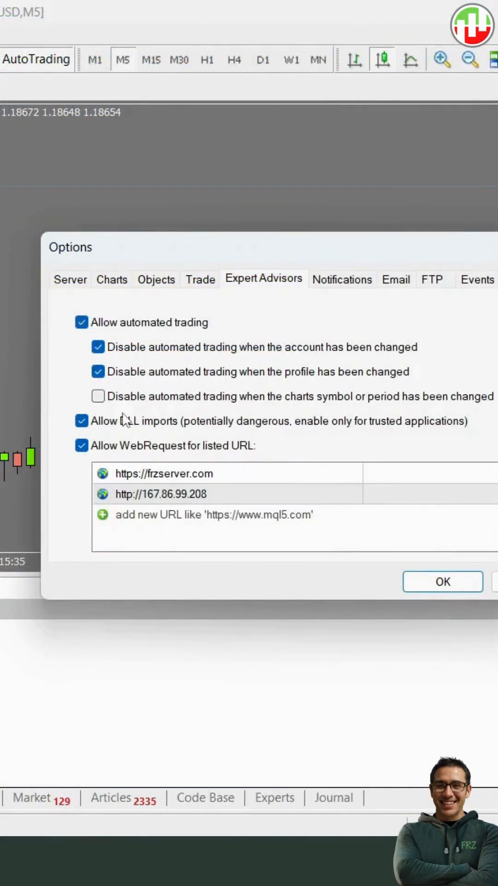
Step: Allow web requests to frzserver.com and 167.86.99.208, then accept the Expert Advisors options
left_click(164, 473)
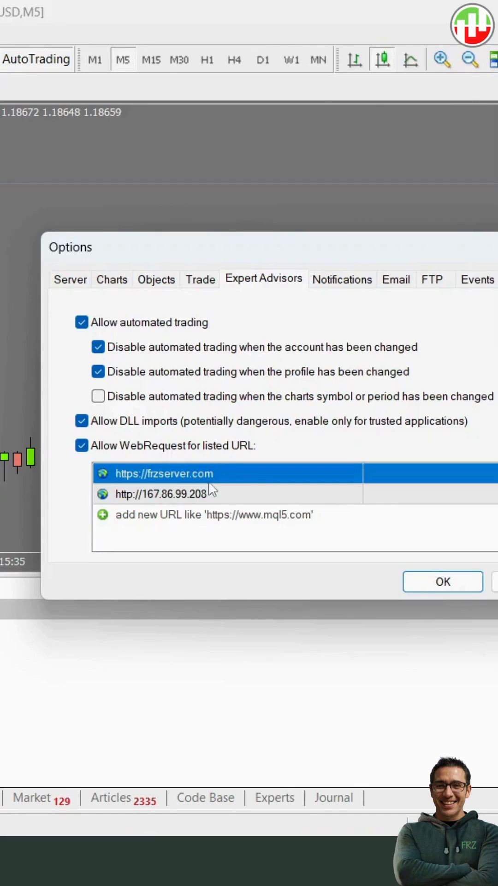
left_click(161, 493)
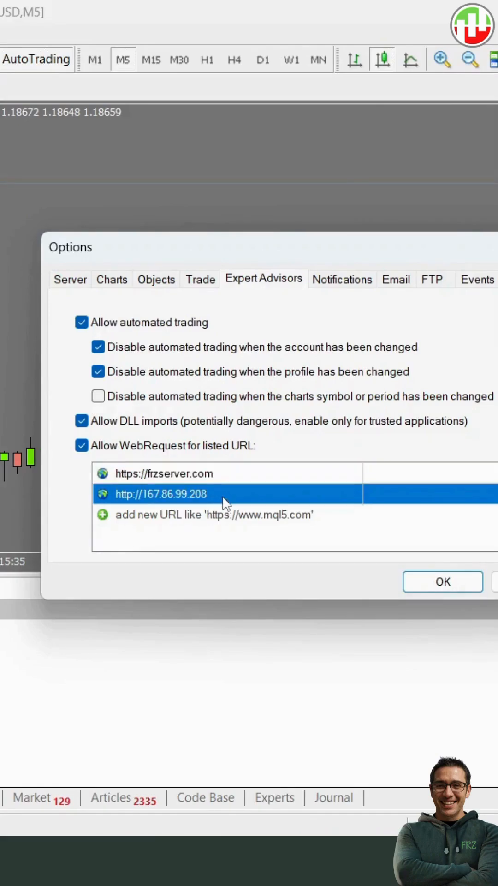
left_click(443, 581)
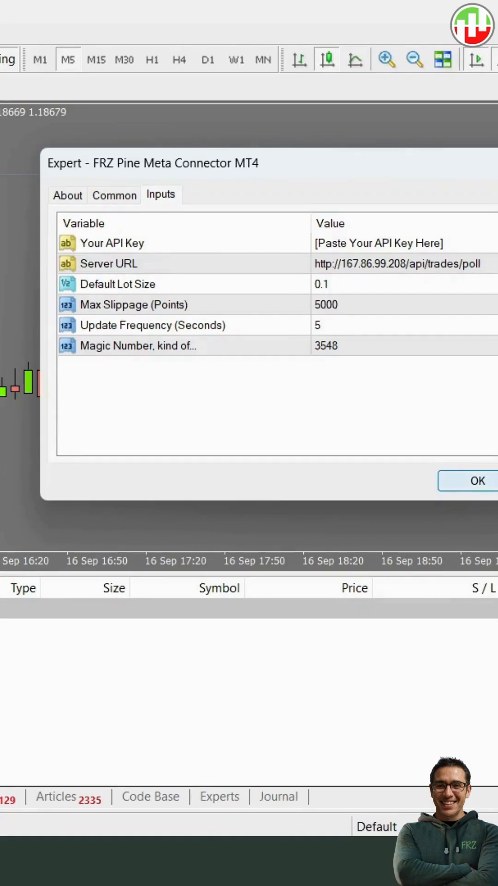
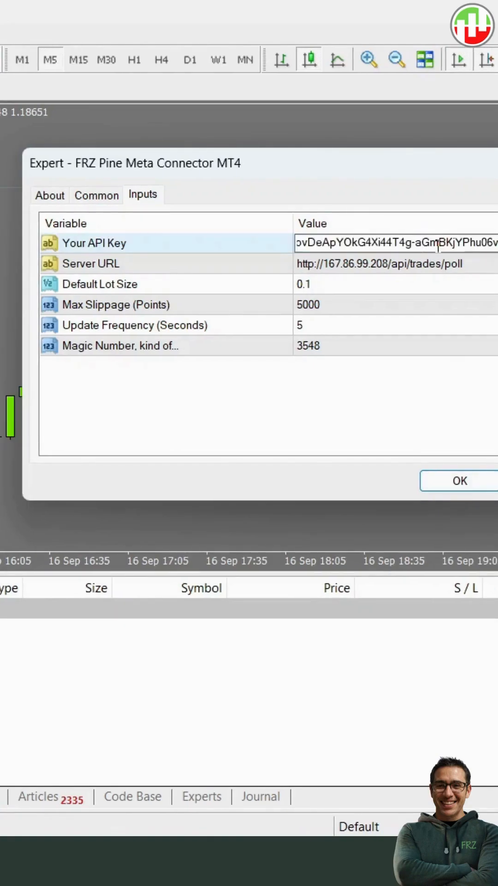
Step: Paste the API key into the connector's Your API Key input and confirm
mouse_move(395, 296)
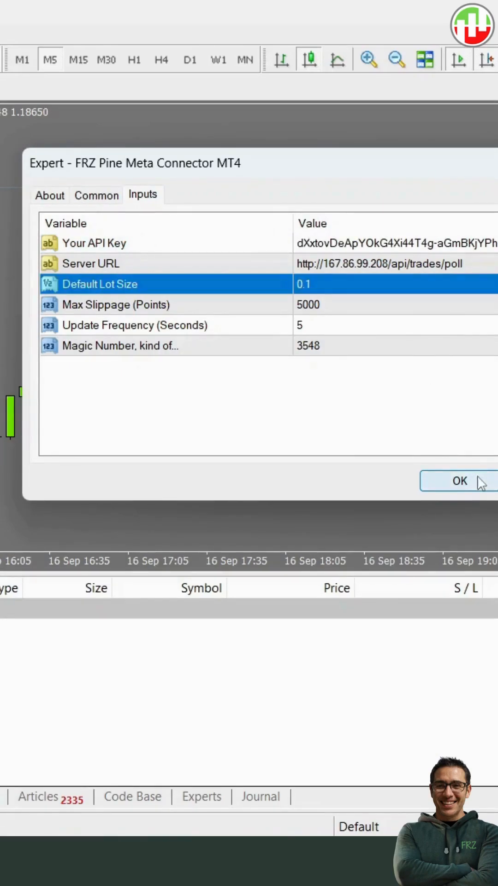
left_click(458, 481)
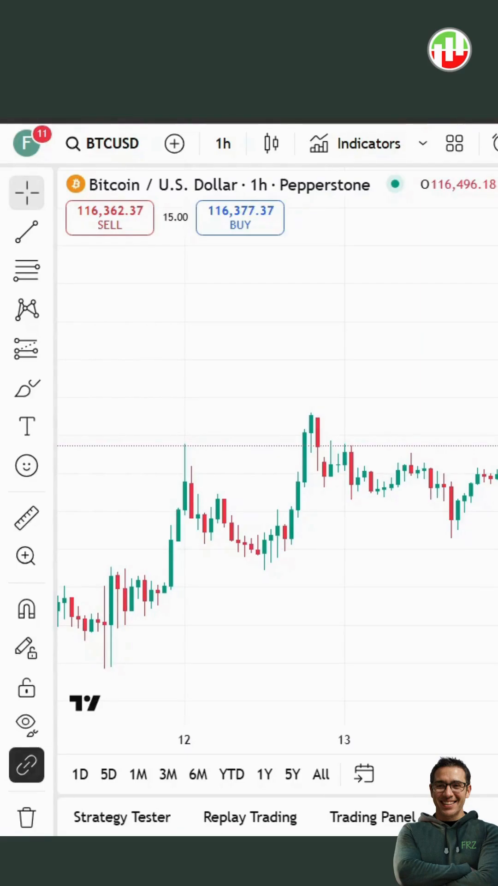
Step: Start a new BTCUSD alert from the Alerts list with value 1000
left_click(475, 238)
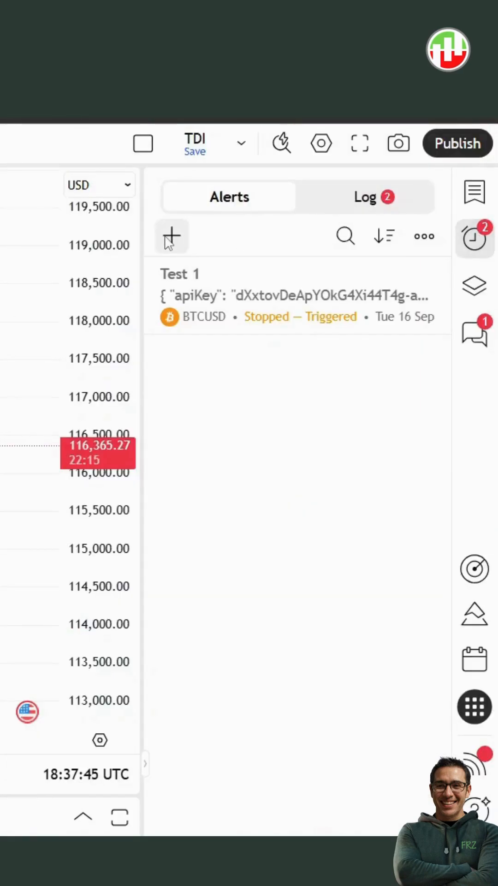
left_click(172, 236)
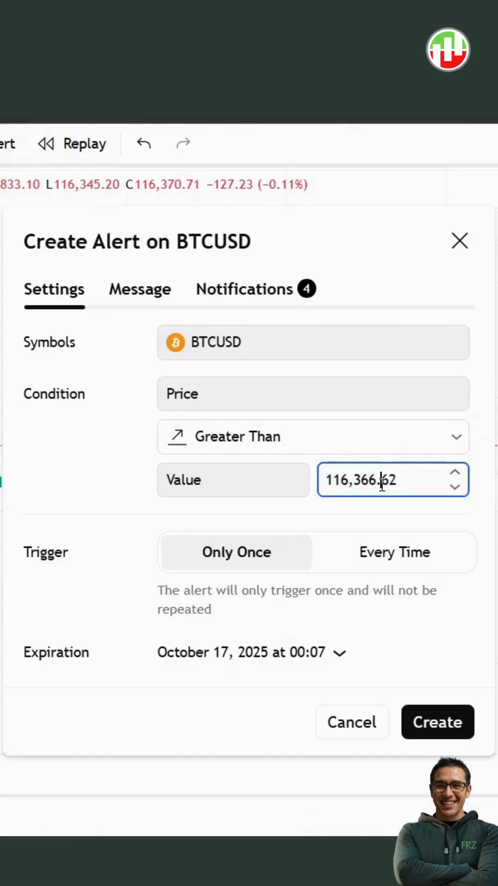
type("100000")
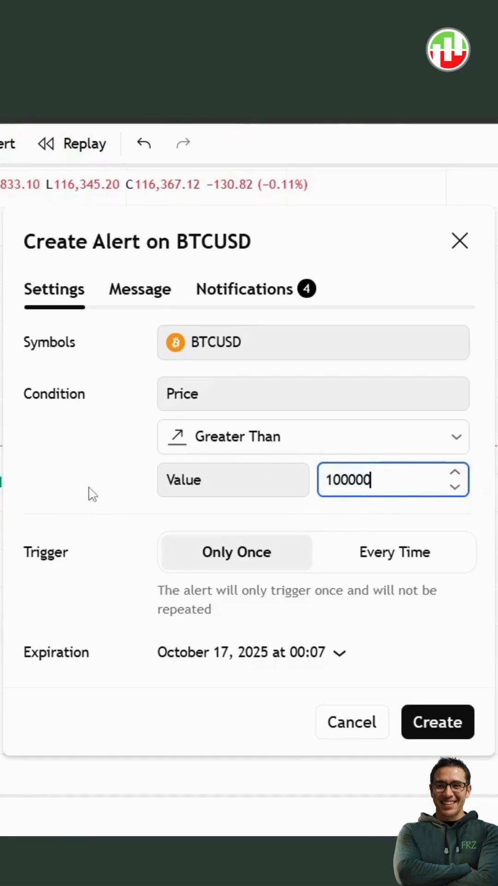
Step: Review the 167.86.99.208 webhook URL in the alert's Notifications settings
left_click(244, 289)
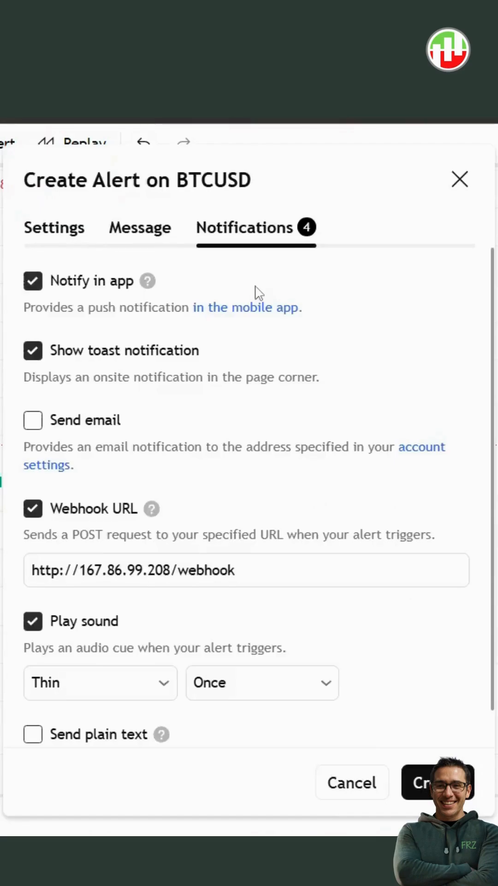
left_click(246, 570)
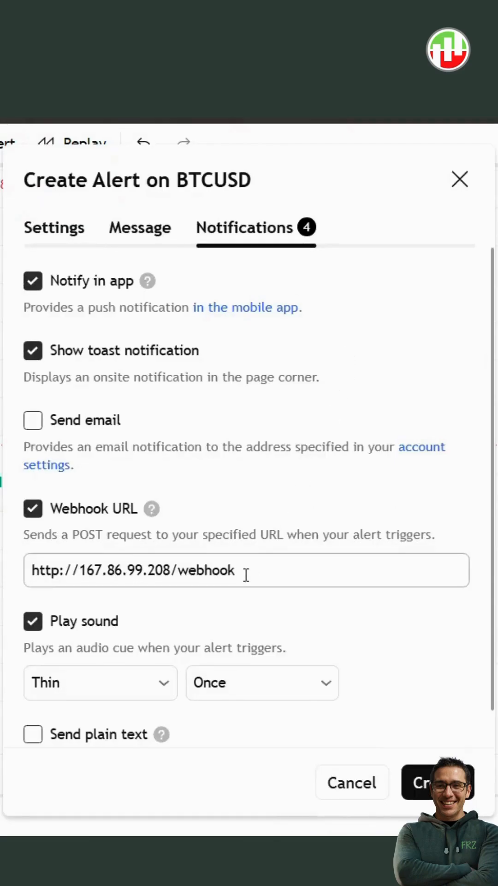
triple_click(132, 569)
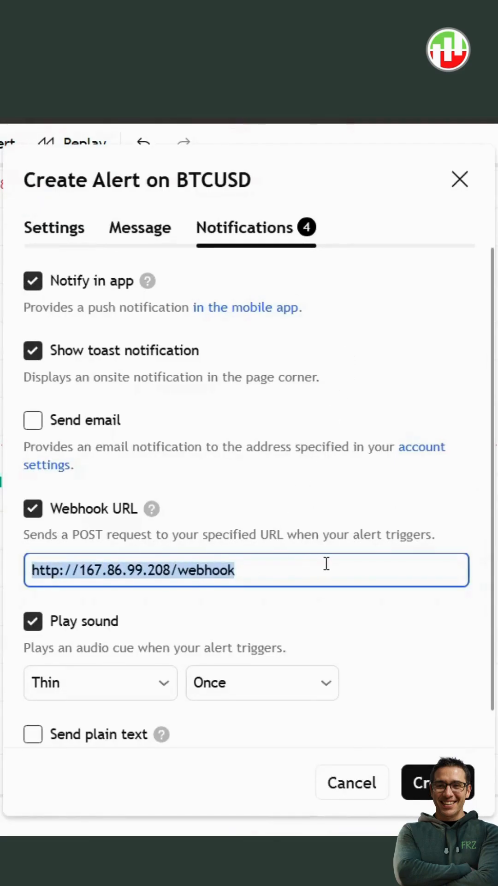
left_click(140, 228)
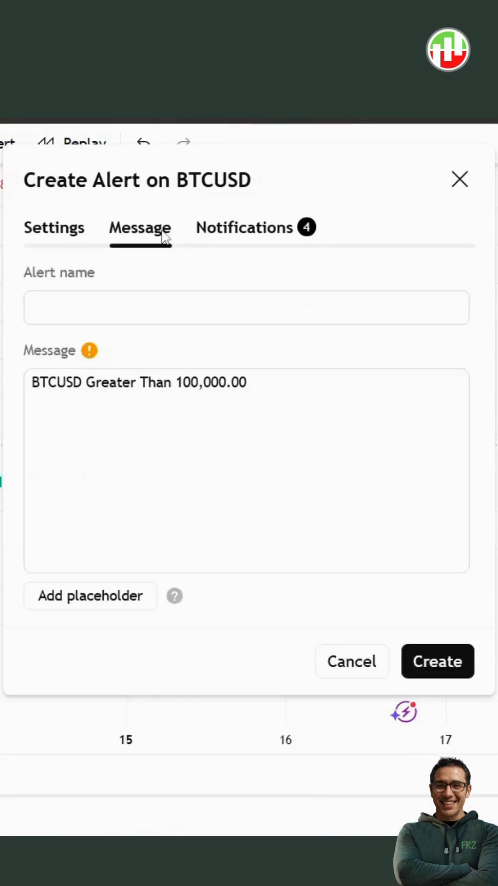
mouse_move(171, 274)
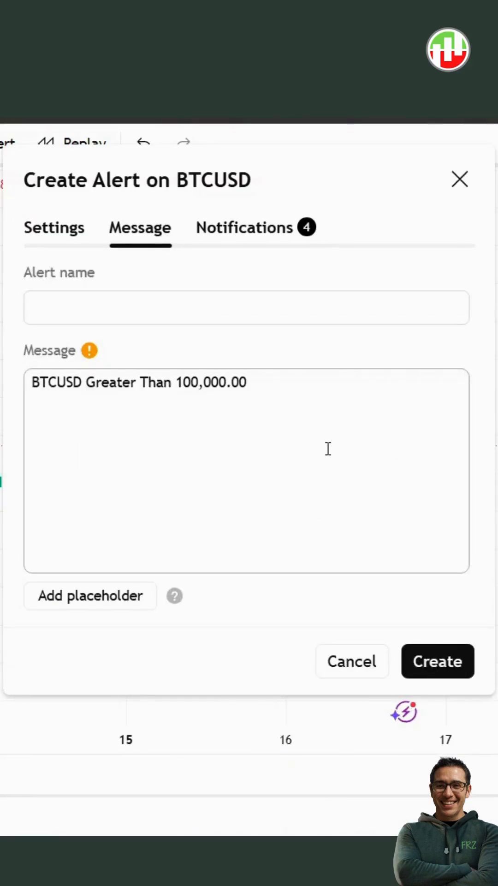
mouse_move(237, 337)
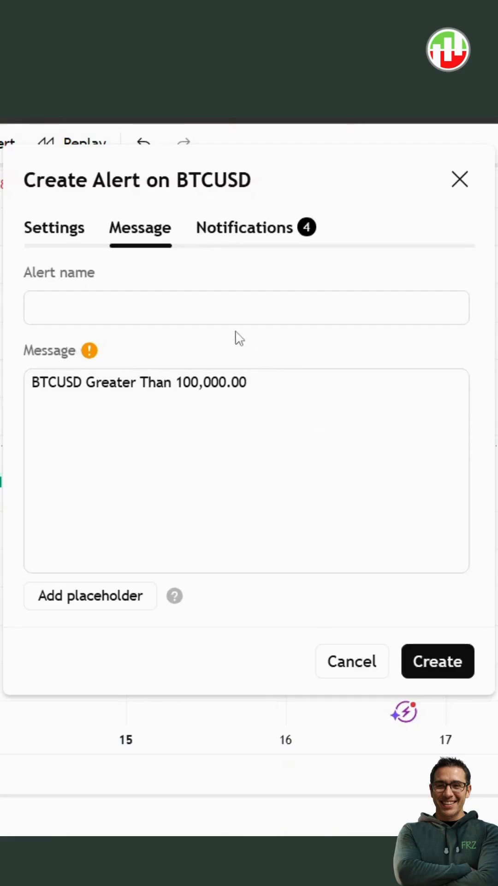
Step: Type 'Test Alert' as the alert name
type("Test Aler")
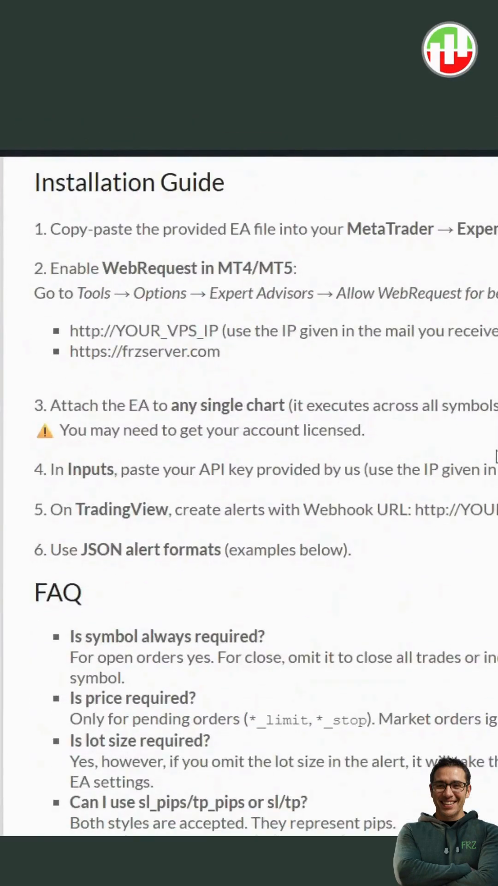
Step: Scroll the FRZ guide down to the 1.1 Market Buy (simple) JSON example
scroll("down", 3)
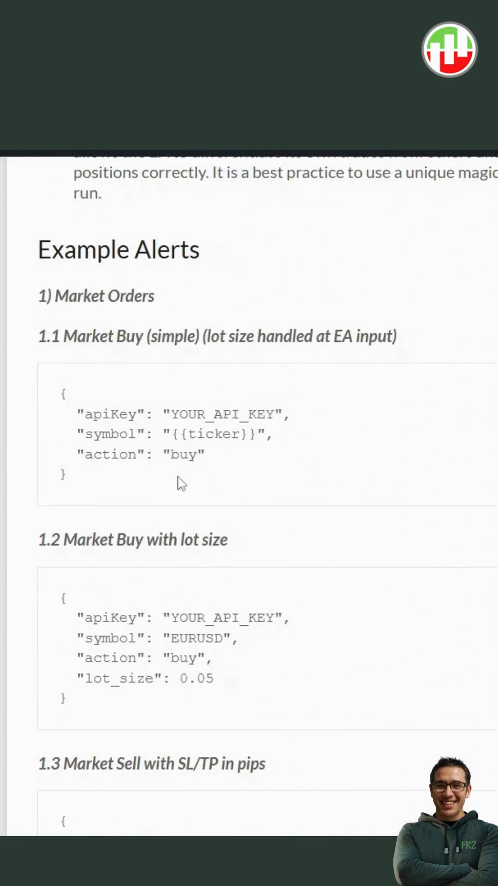
mouse_move(116, 487)
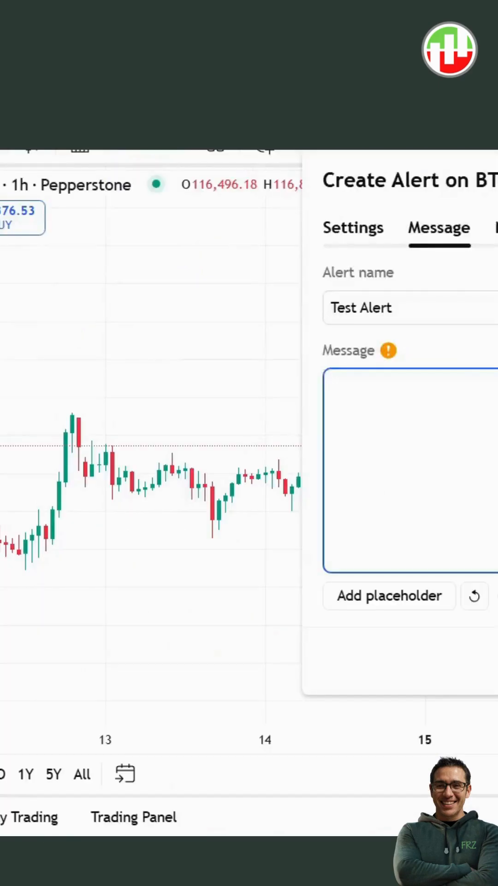
Step: Enter the market-buy JSON message with {{ticker}} and replace YOUR_API_KEY with the real key
type("{\"apiKey\": \"YOUR_API_KEY\", \"symbol\": \"{{ticker}}\", \"action\": \"buy\"}")
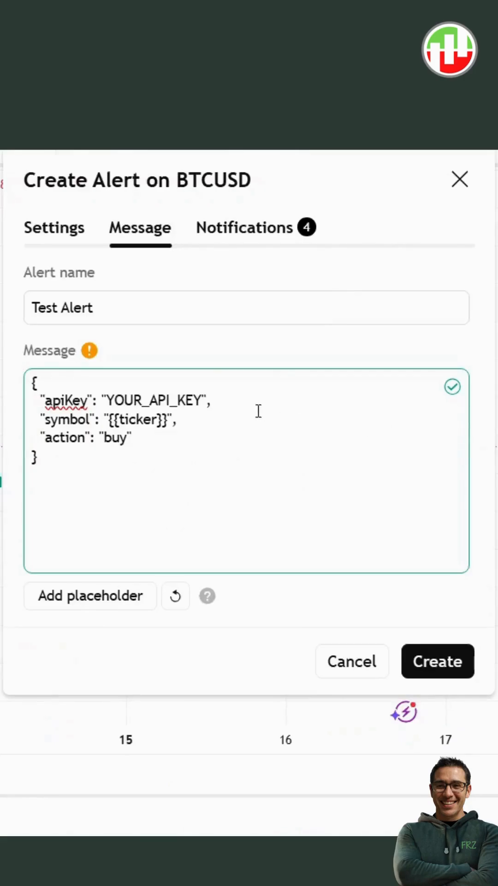
double_click(153, 400)
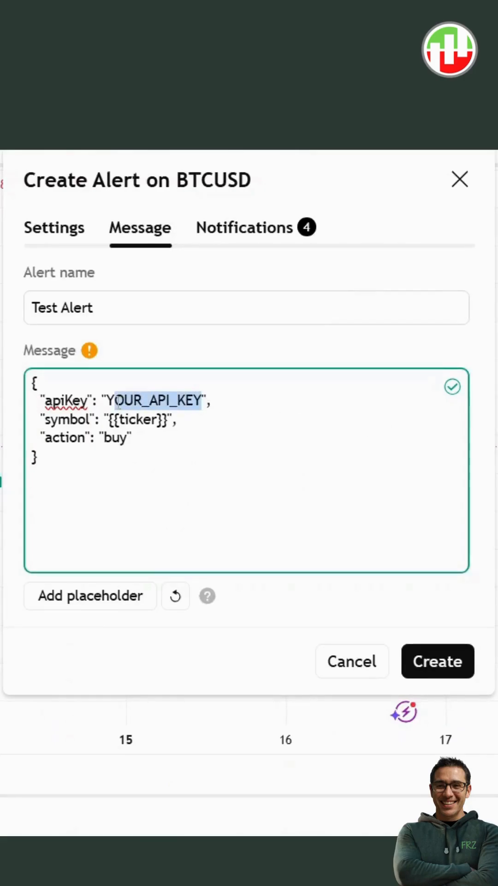
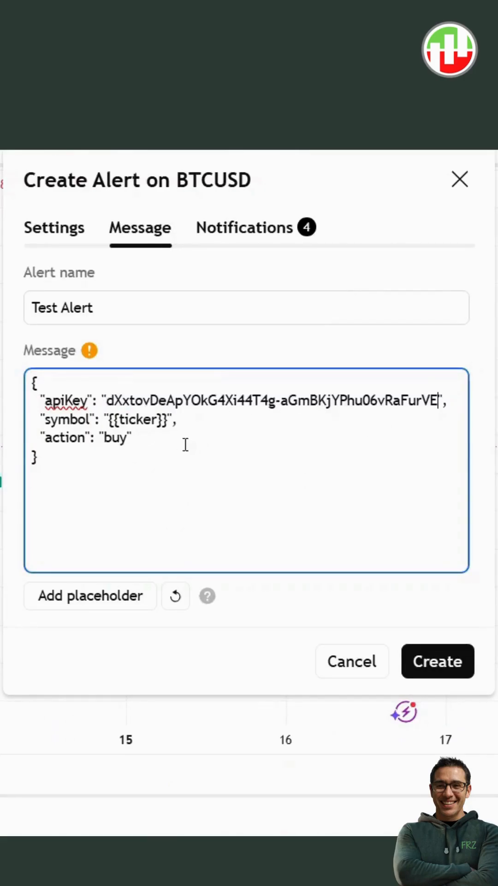